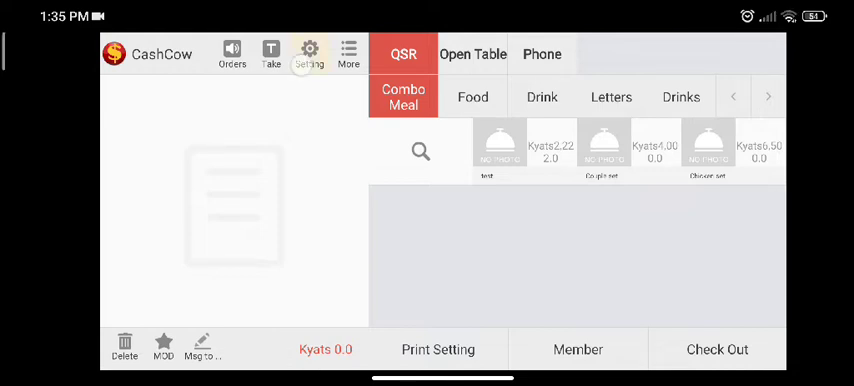
- Go to the Open Table settings page from the top toolbar
click(308, 50)
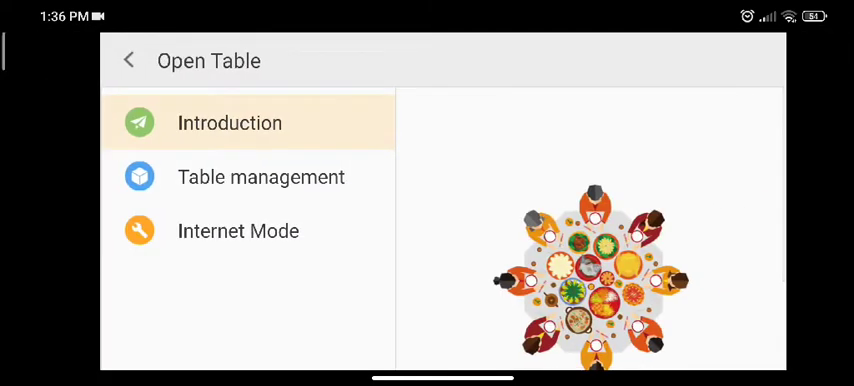
- Enter Table management and start adding a new area
click(260, 176)
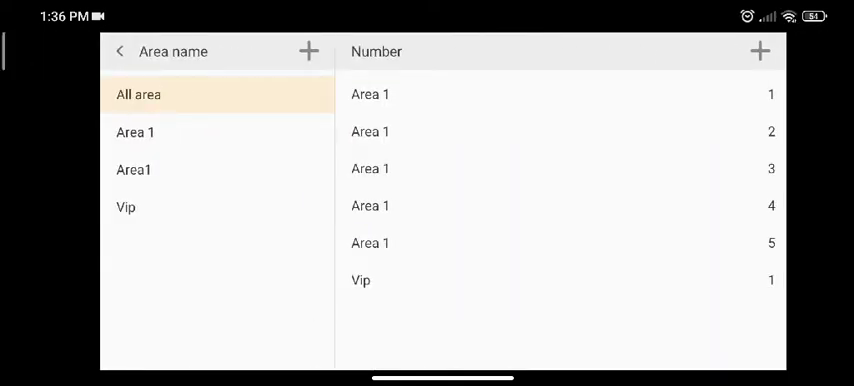
click(308, 52)
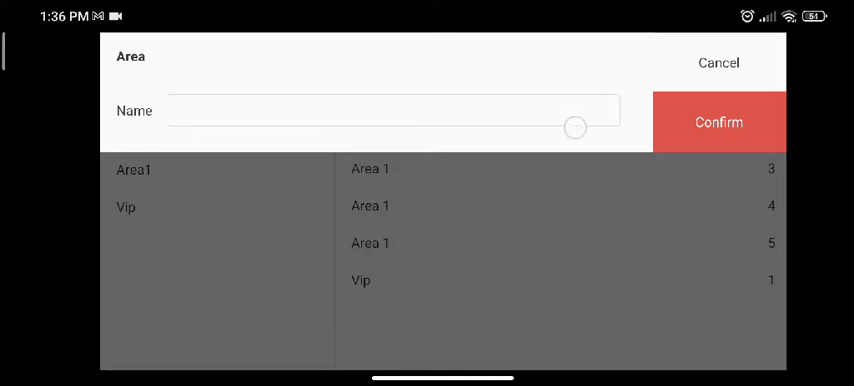
- Name the new area Vip, confirm it, and bring up Vip table 1 for editing
click(390, 112)
text(Vip)
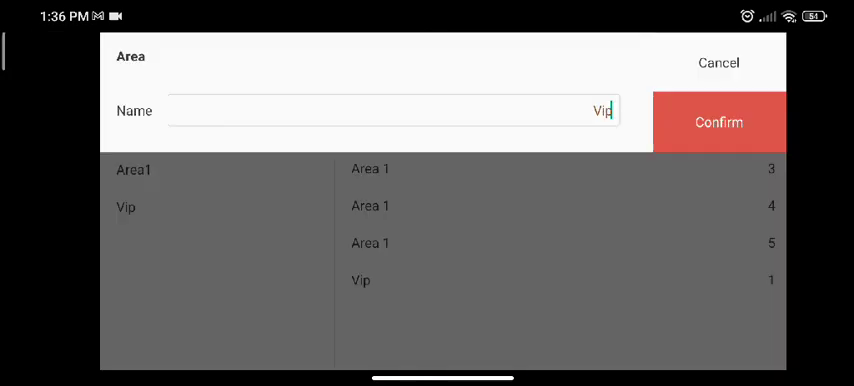
click(718, 122)
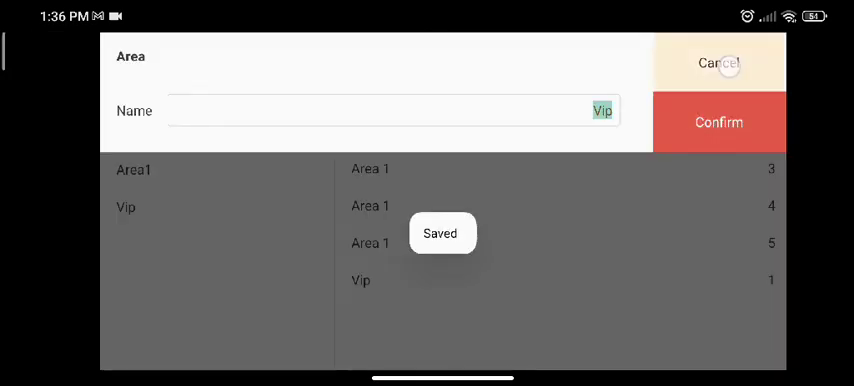
click(718, 122)
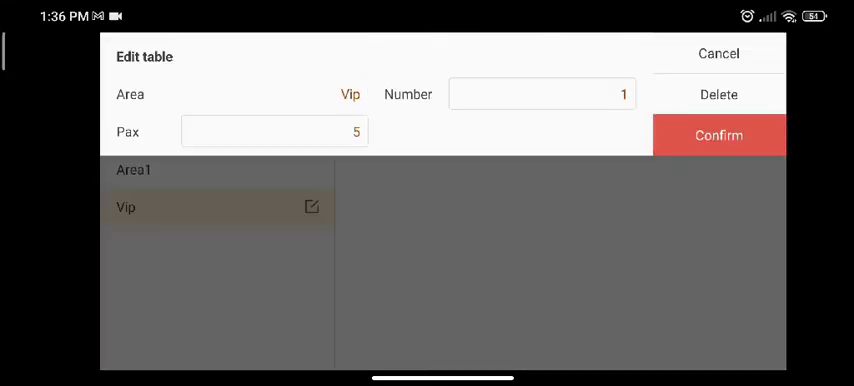
- Number the new table Vip T2 and keep its pax at 5
click(718, 94)
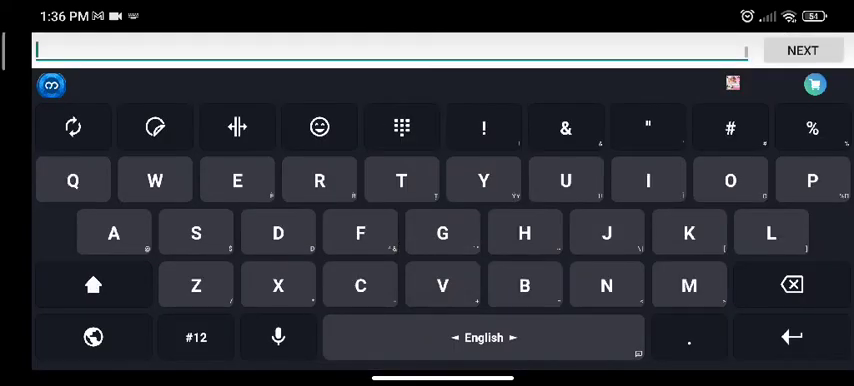
text(Vip T)
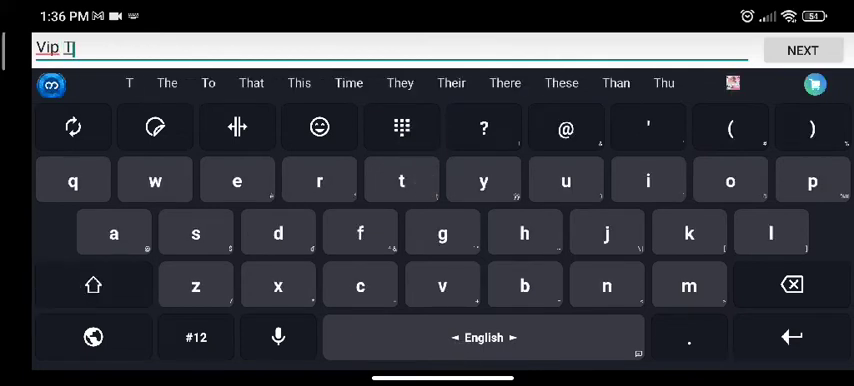
text(2)
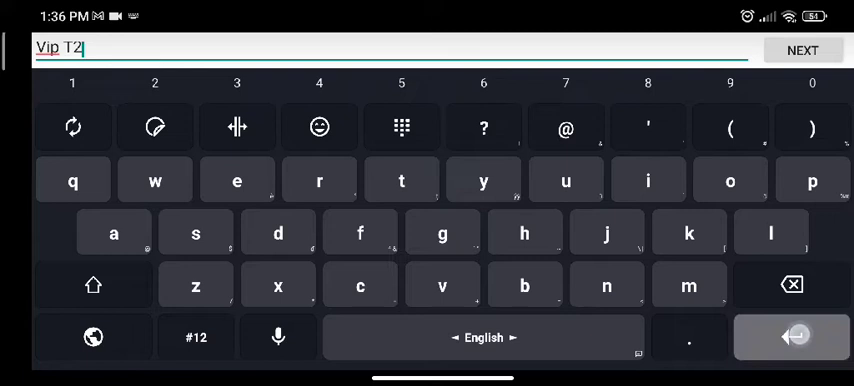
click(804, 48)
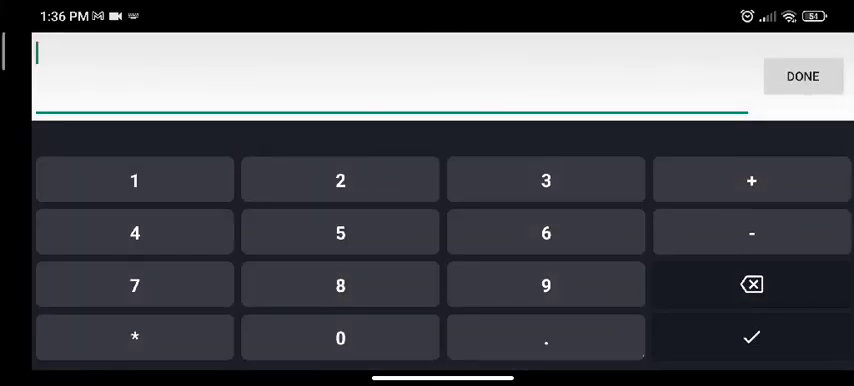
click(802, 76)
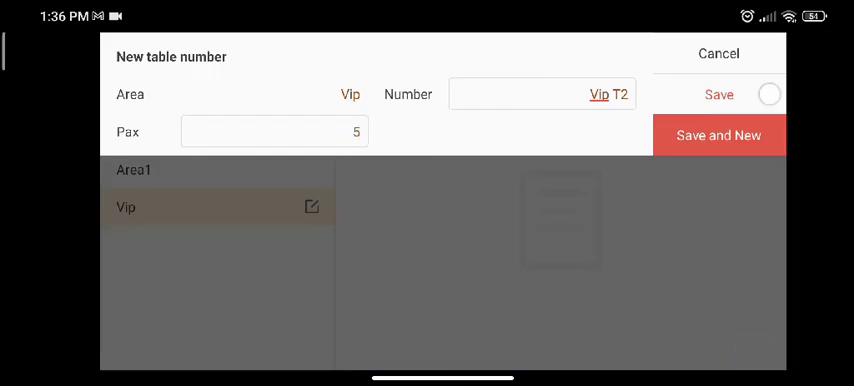